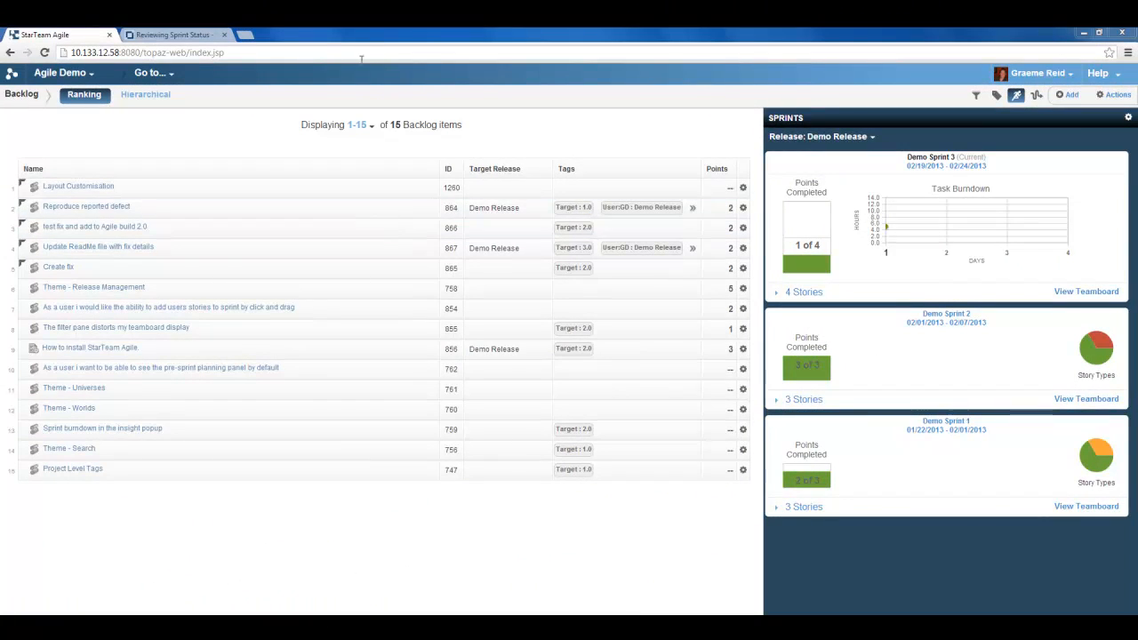
{"action": "mouse_move", "coordinate": [431, 295]}
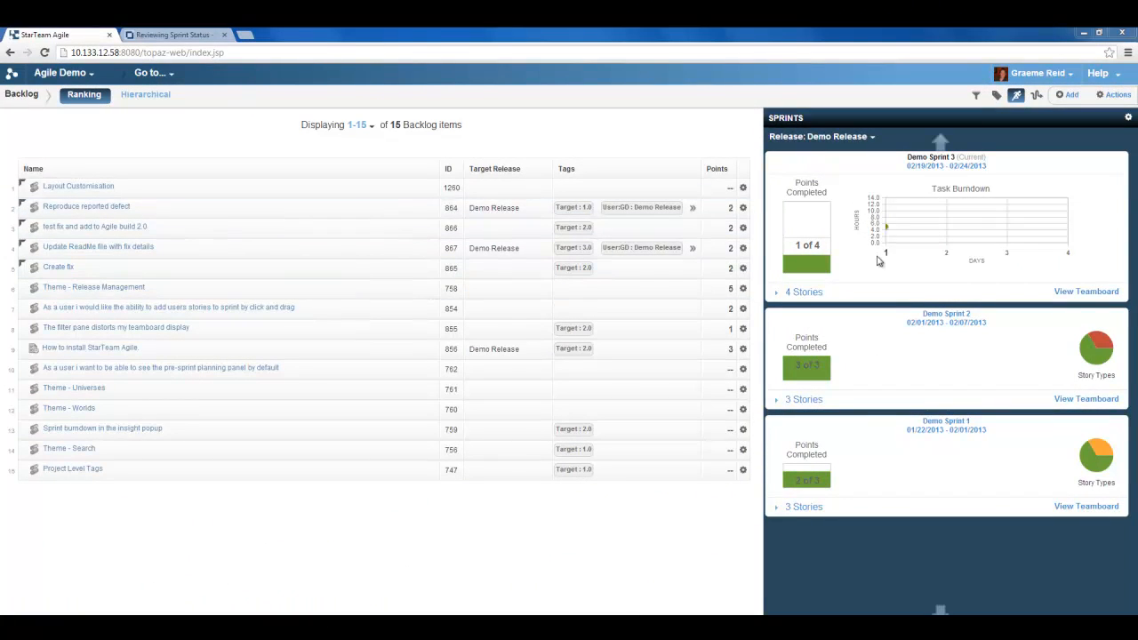
{"action": "mouse_move", "coordinate": [892, 234]}
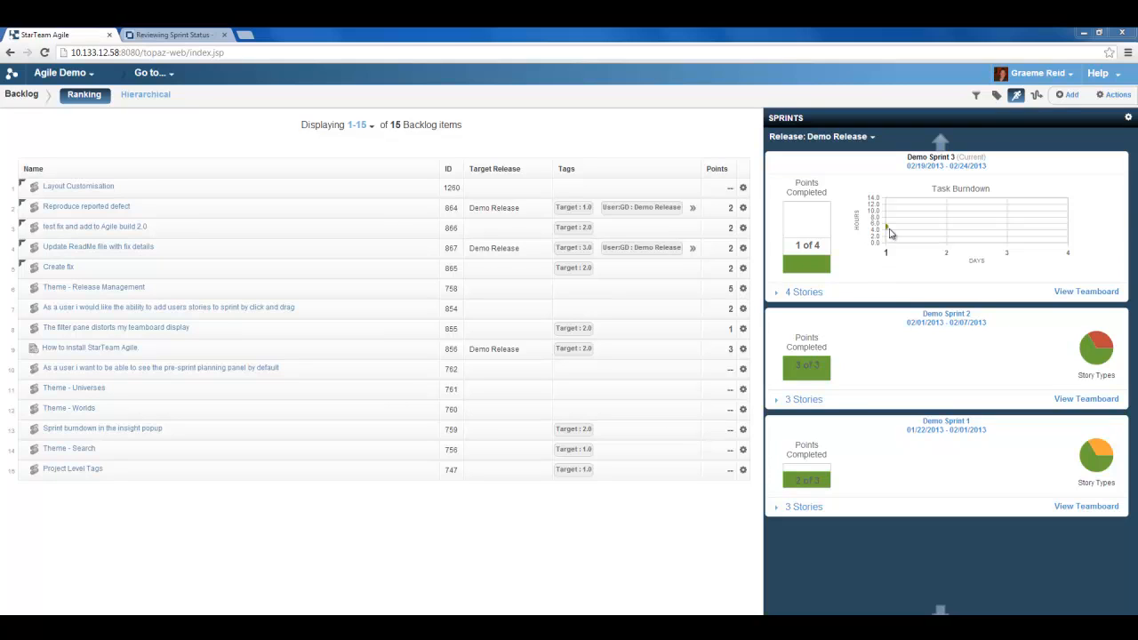
{"action": "mouse_move", "coordinate": [1017, 96]}
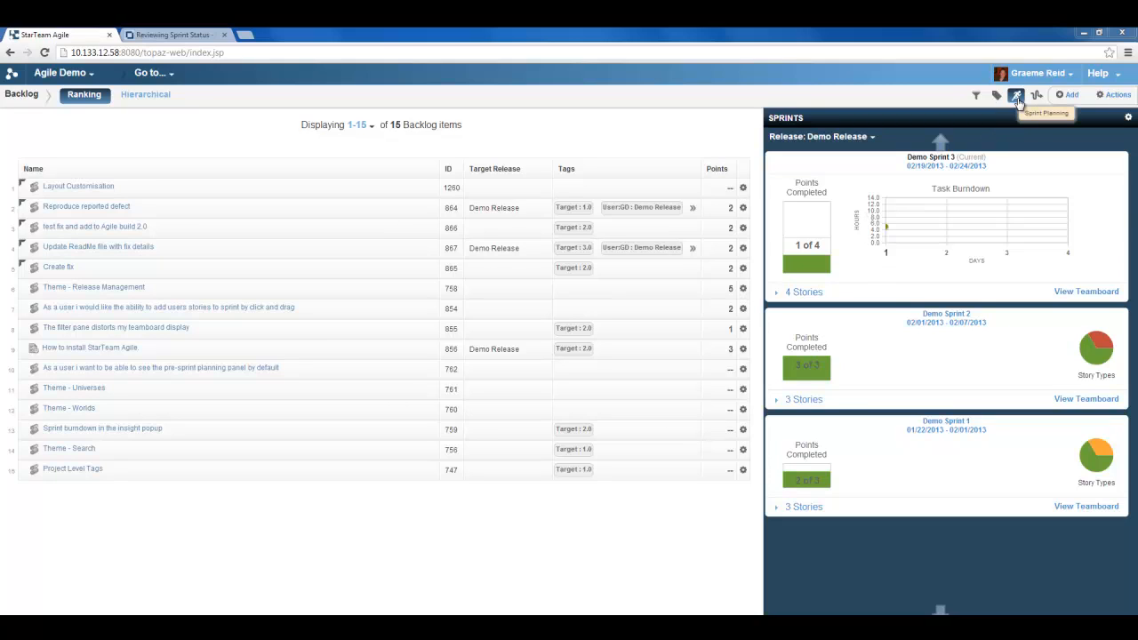
{"action": "mouse_move", "coordinate": [1017, 114]}
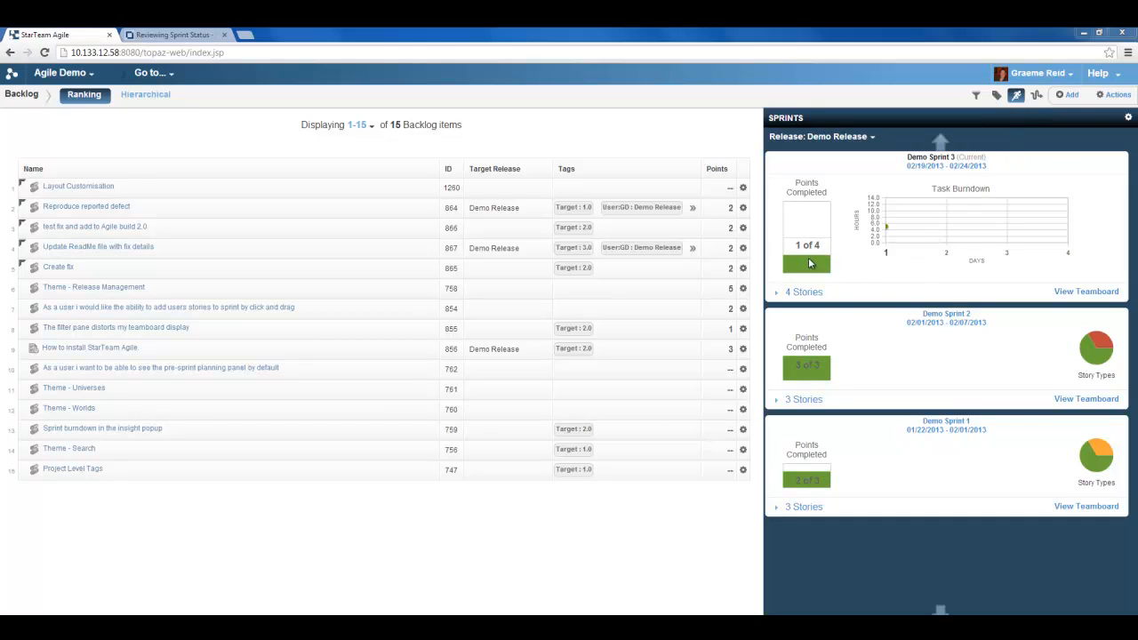
{"action": "mouse_move", "coordinate": [815, 258]}
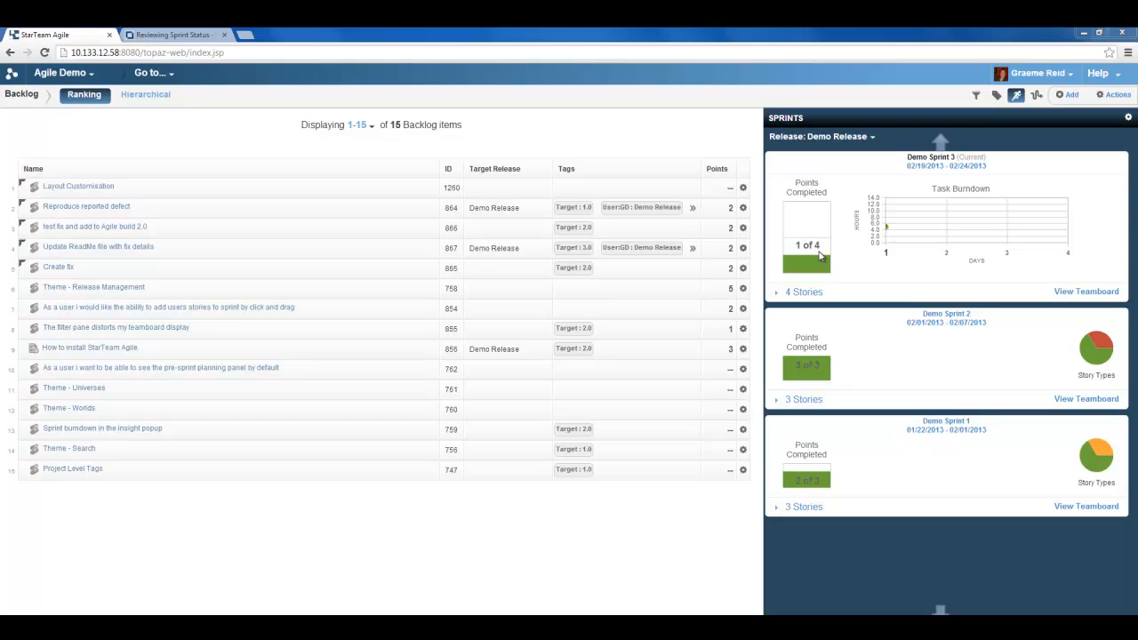
{"action": "mouse_move", "coordinate": [860, 249]}
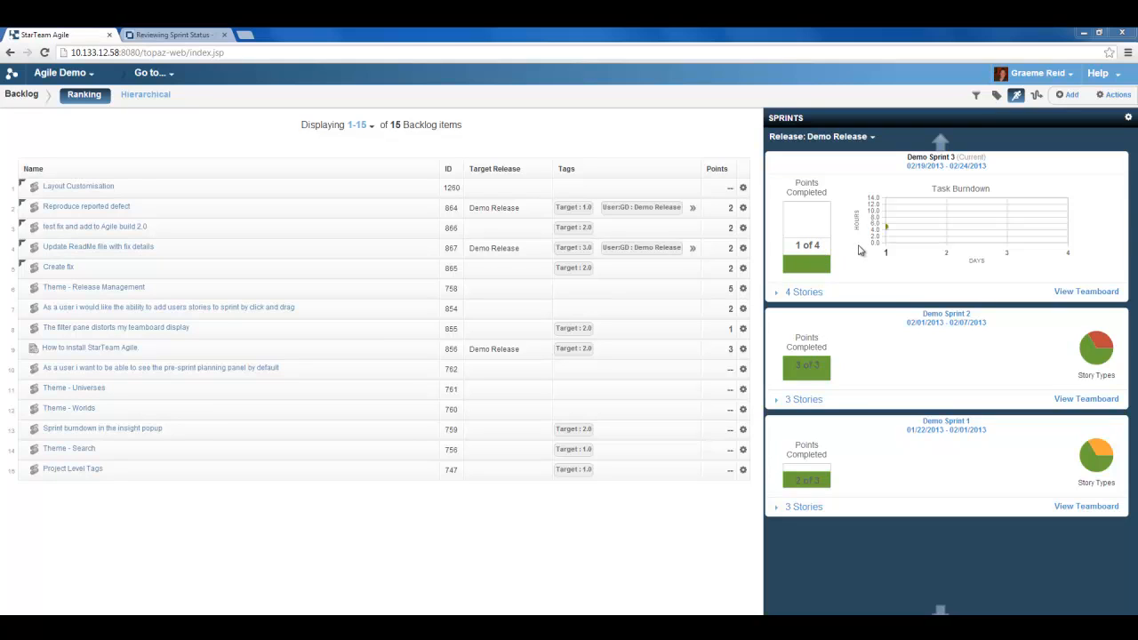
{"action": "mouse_move", "coordinate": [914, 299]}
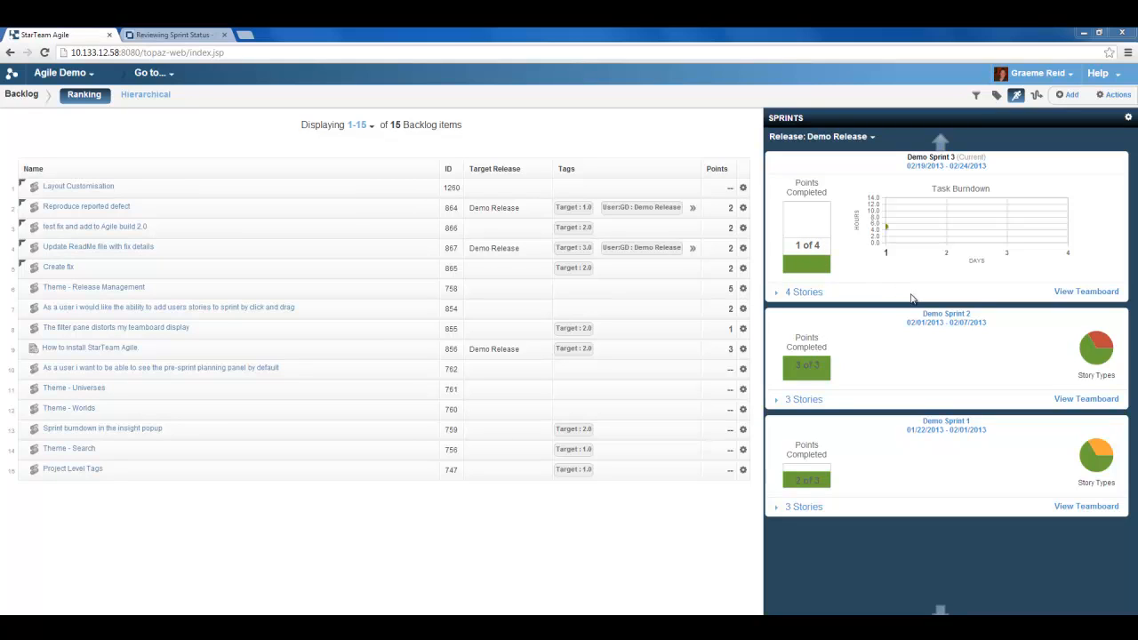
{"action": "mouse_move", "coordinate": [887, 225]}
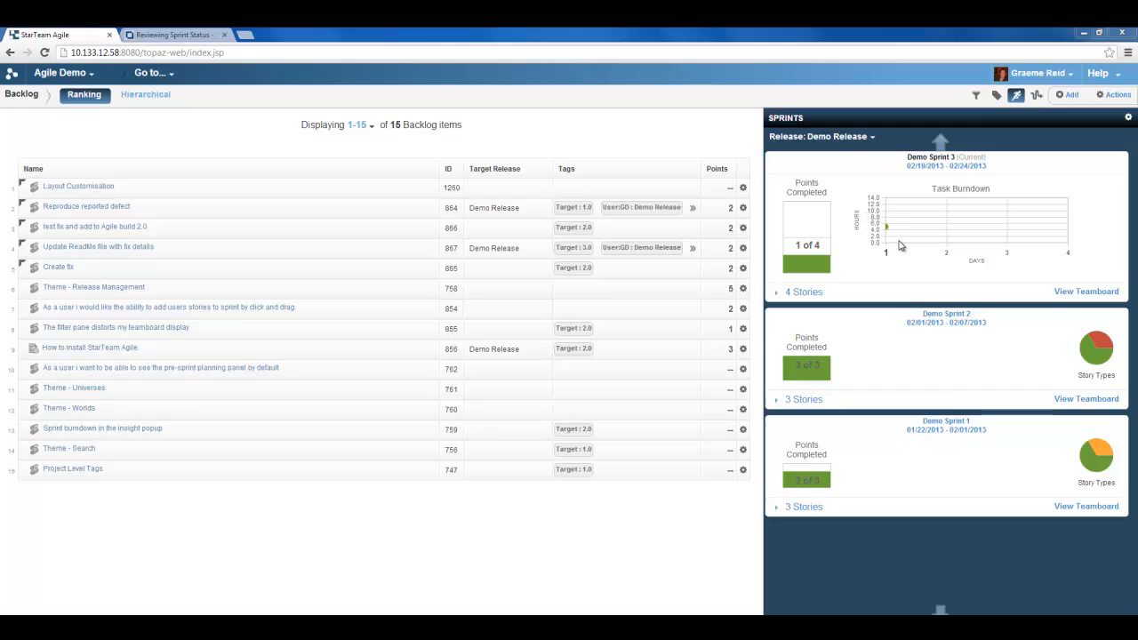
{"action": "mouse_move", "coordinate": [782, 297]}
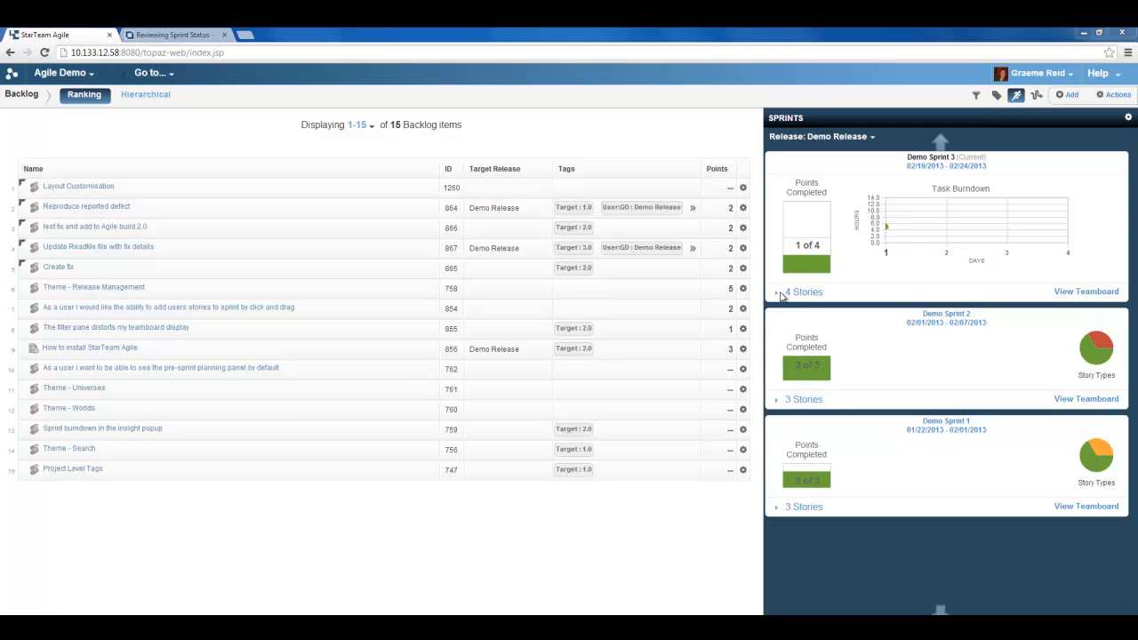
Expand the four stories of Demo Sprint 3 and go to its teamboard.
{"action": "left_click", "coordinate": [775, 292]}
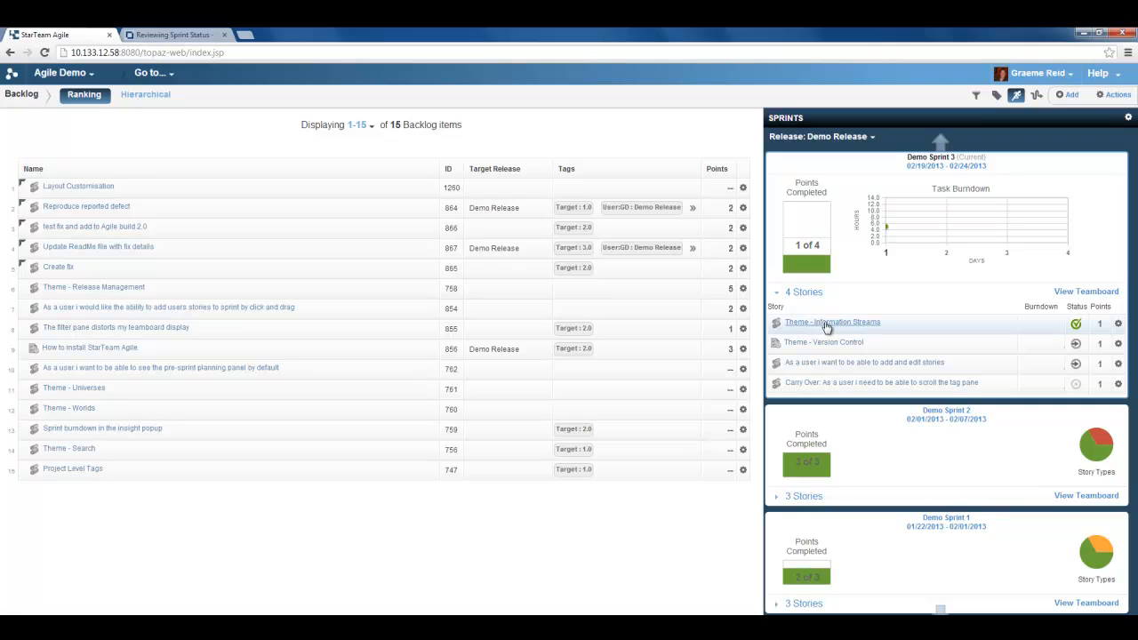
{"action": "mouse_move", "coordinate": [886, 323]}
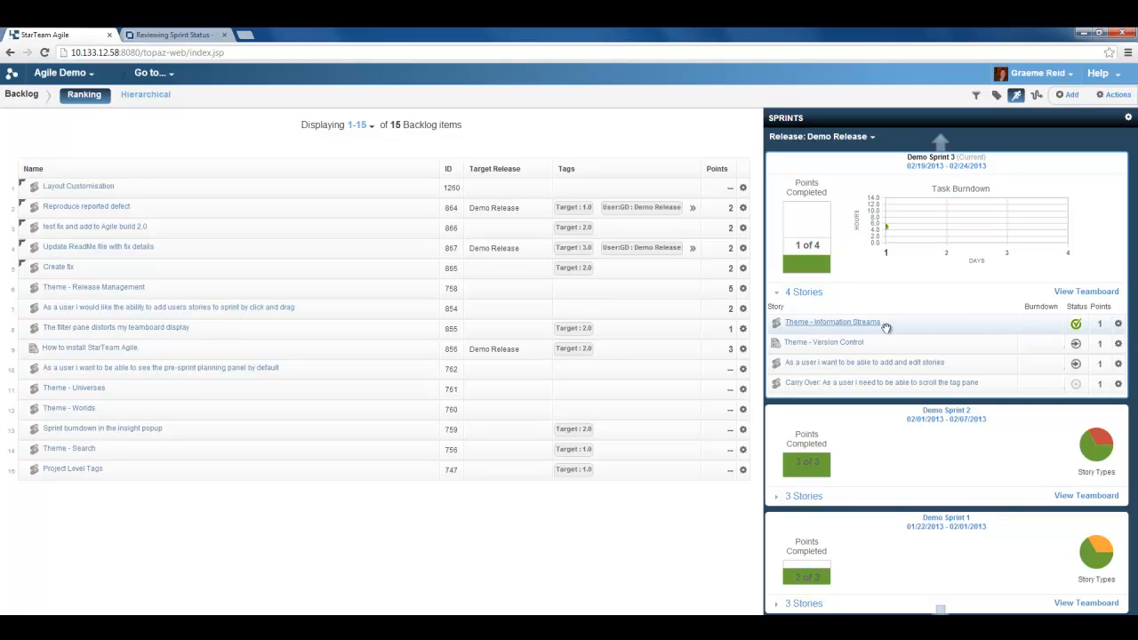
{"action": "mouse_move", "coordinate": [1017, 341]}
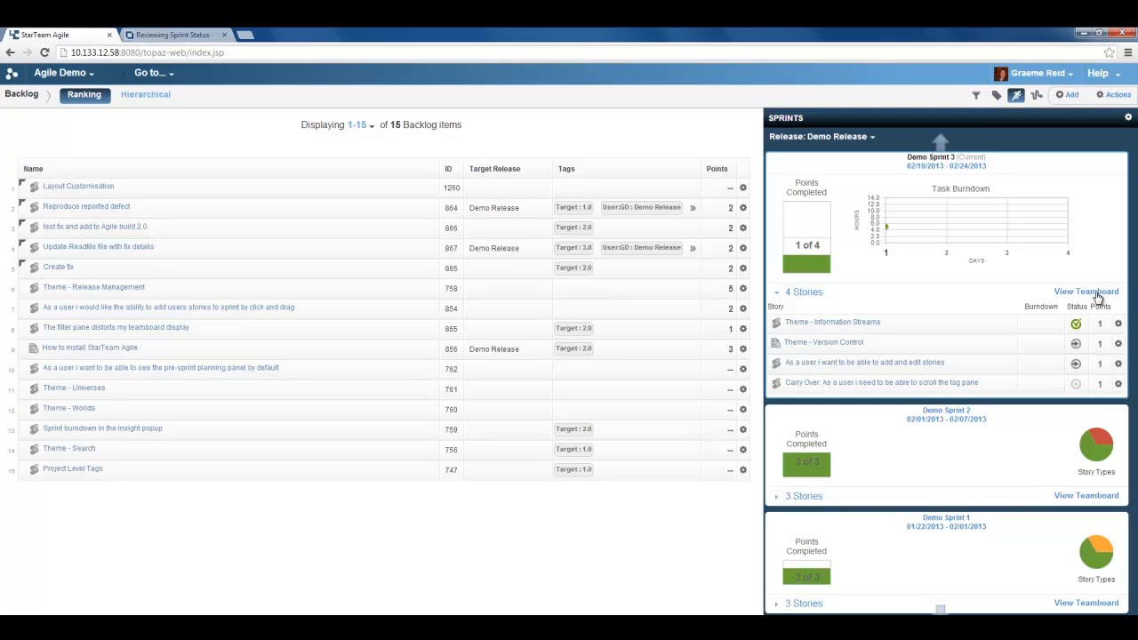
{"action": "left_click", "coordinate": [1087, 291]}
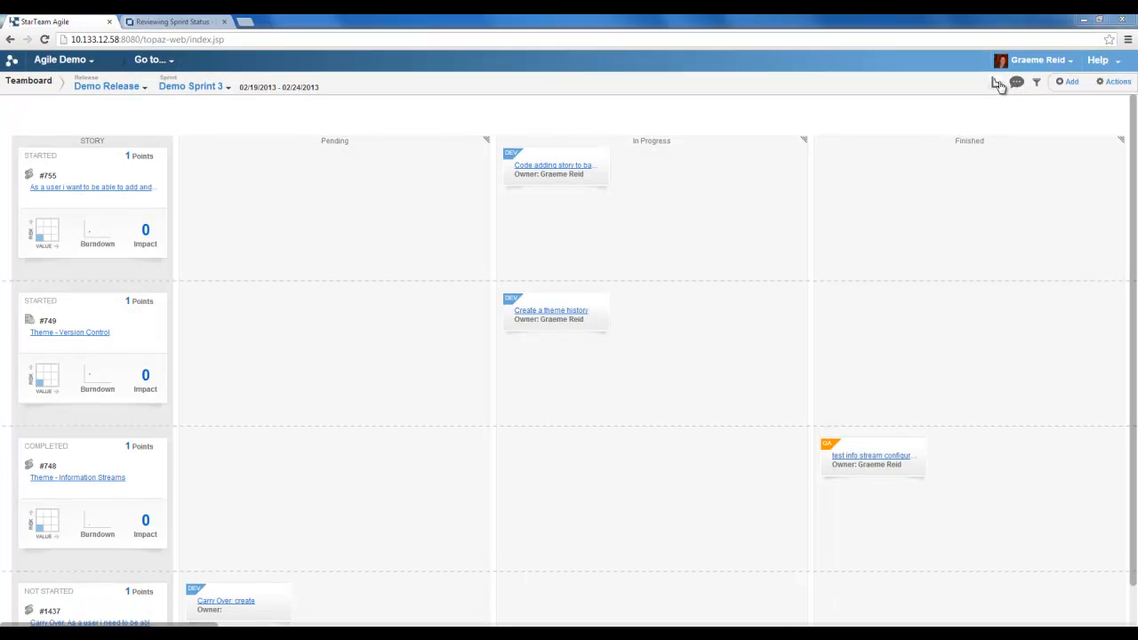
{"action": "left_click", "coordinate": [996, 82]}
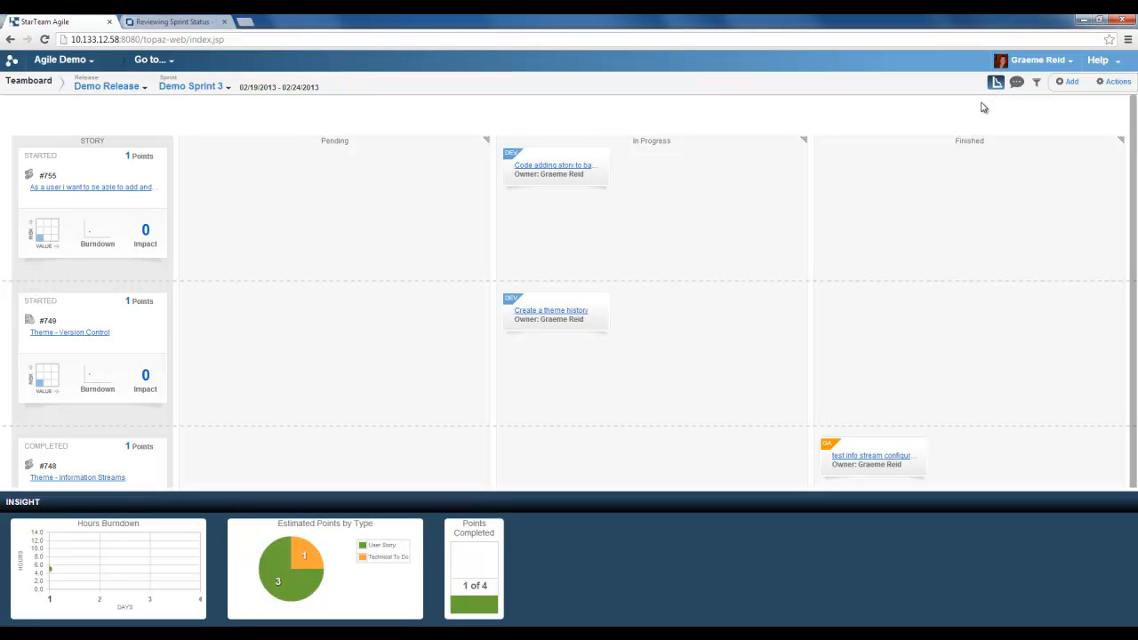
{"action": "mouse_move", "coordinate": [804, 519]}
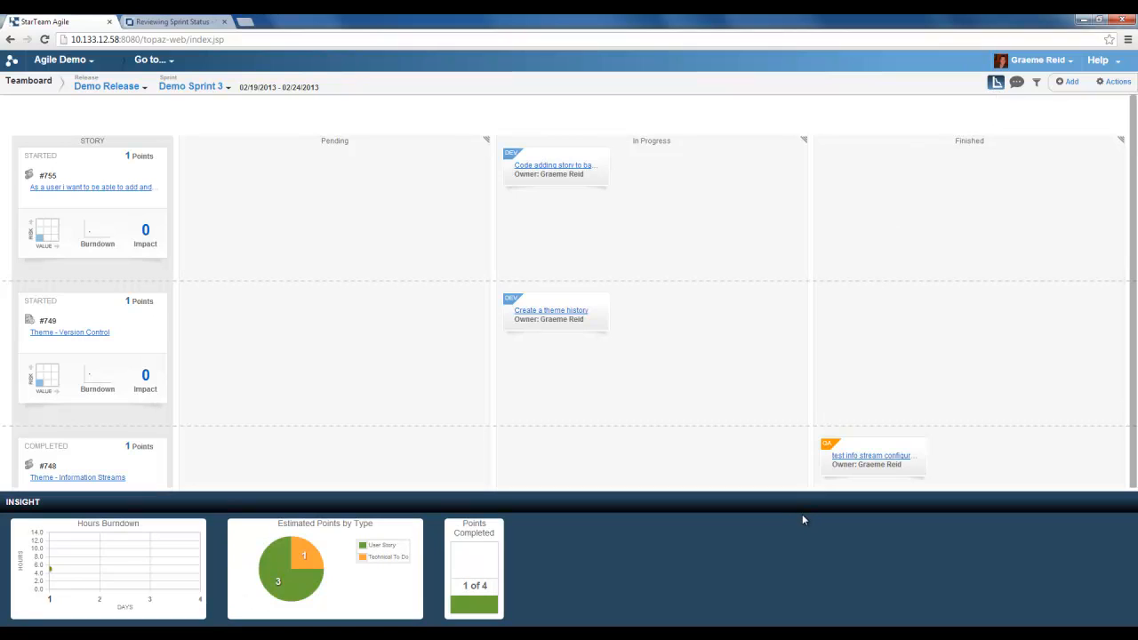
{"action": "mouse_move", "coordinate": [141, 537]}
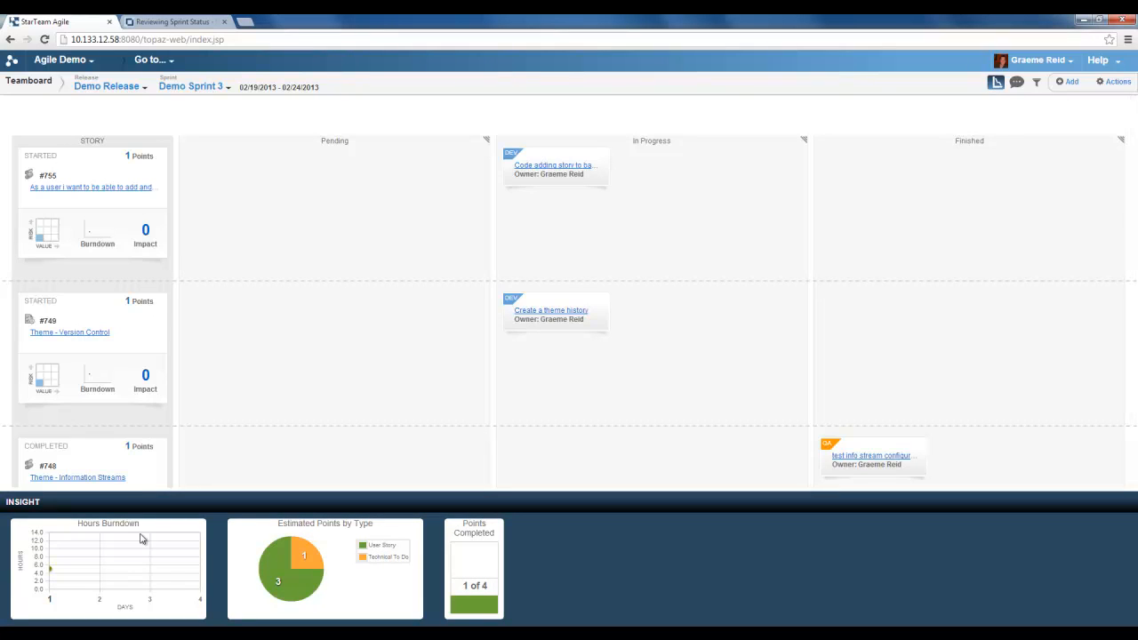
{"action": "mouse_move", "coordinate": [57, 577]}
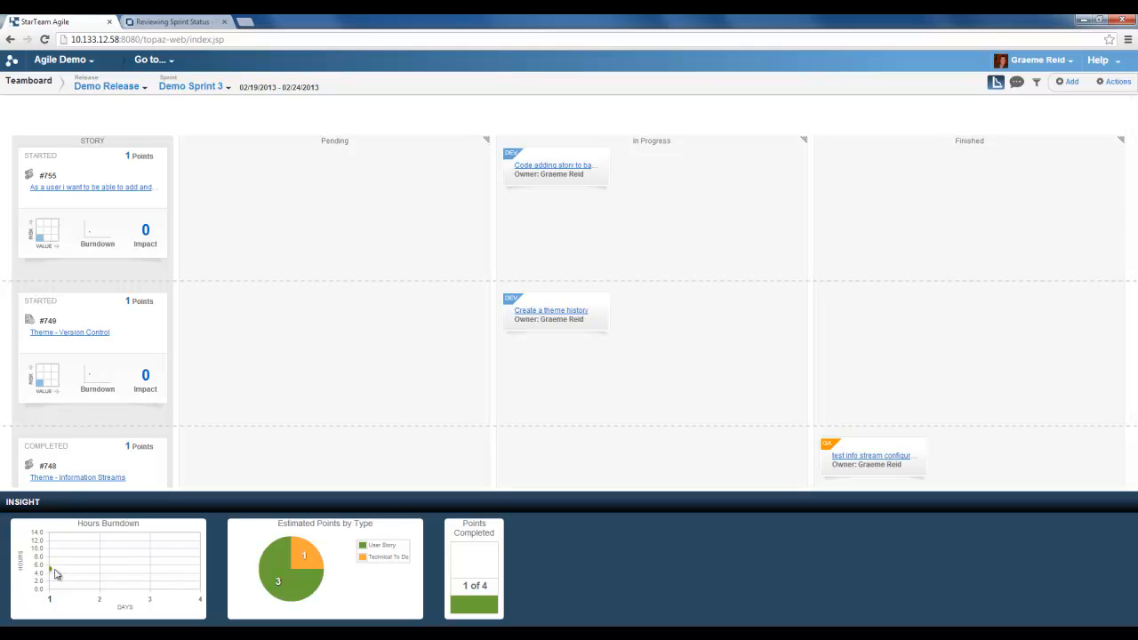
{"action": "mouse_move", "coordinate": [334, 530]}
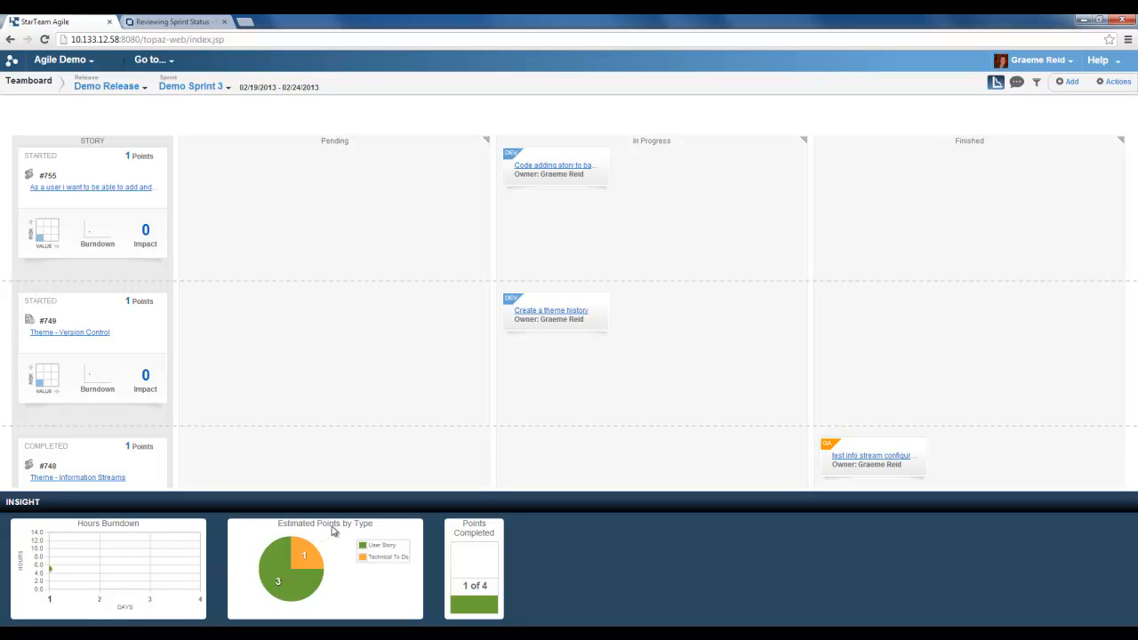
{"action": "mouse_move", "coordinate": [357, 555]}
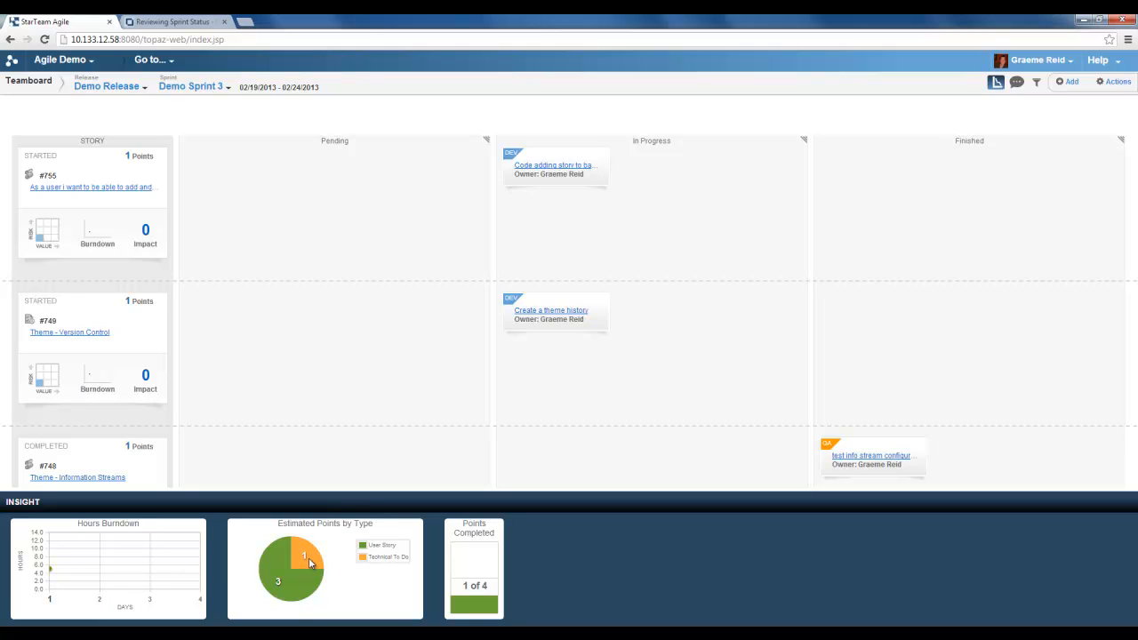
{"action": "mouse_move", "coordinate": [473, 551]}
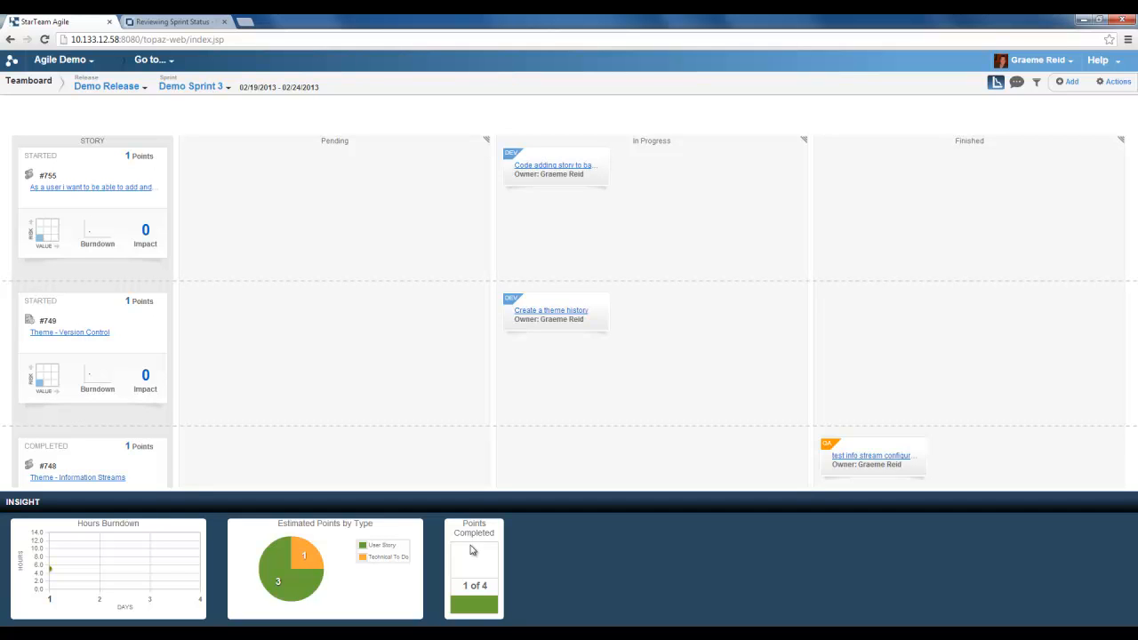
{"action": "left_click", "coordinate": [194, 85]}
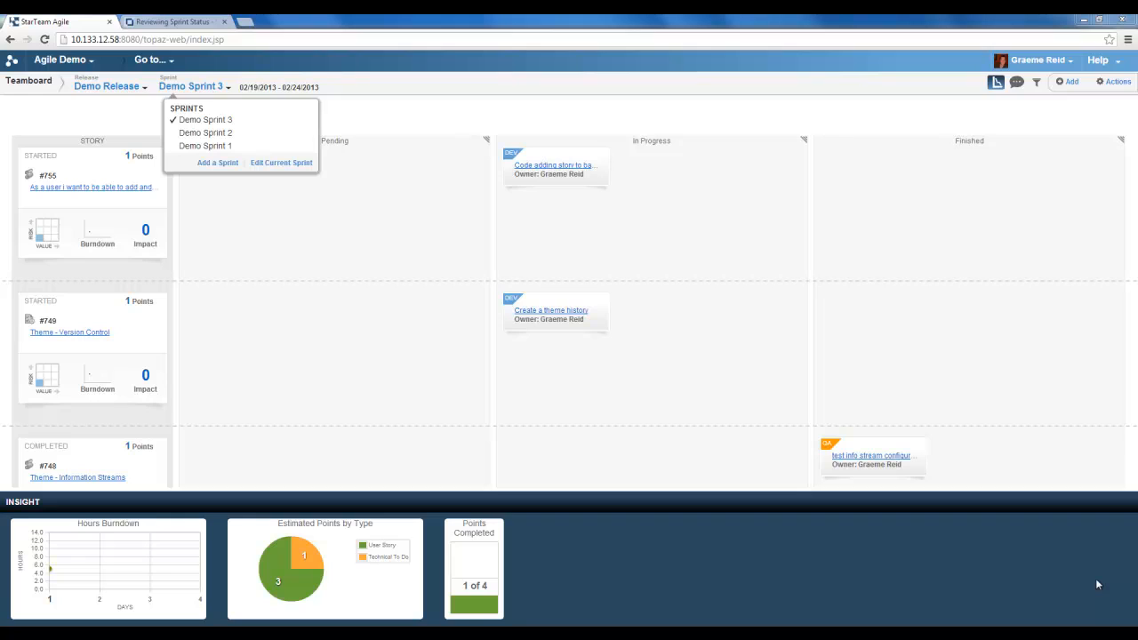
{"action": "mouse_move", "coordinate": [240, 121]}
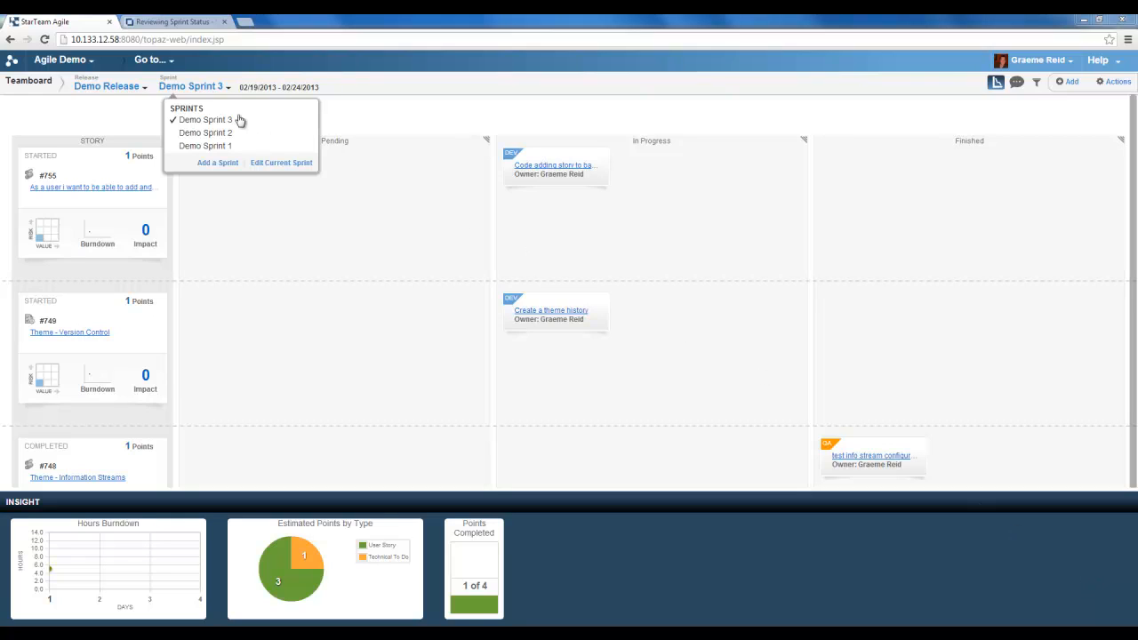
{"action": "mouse_move", "coordinate": [207, 132]}
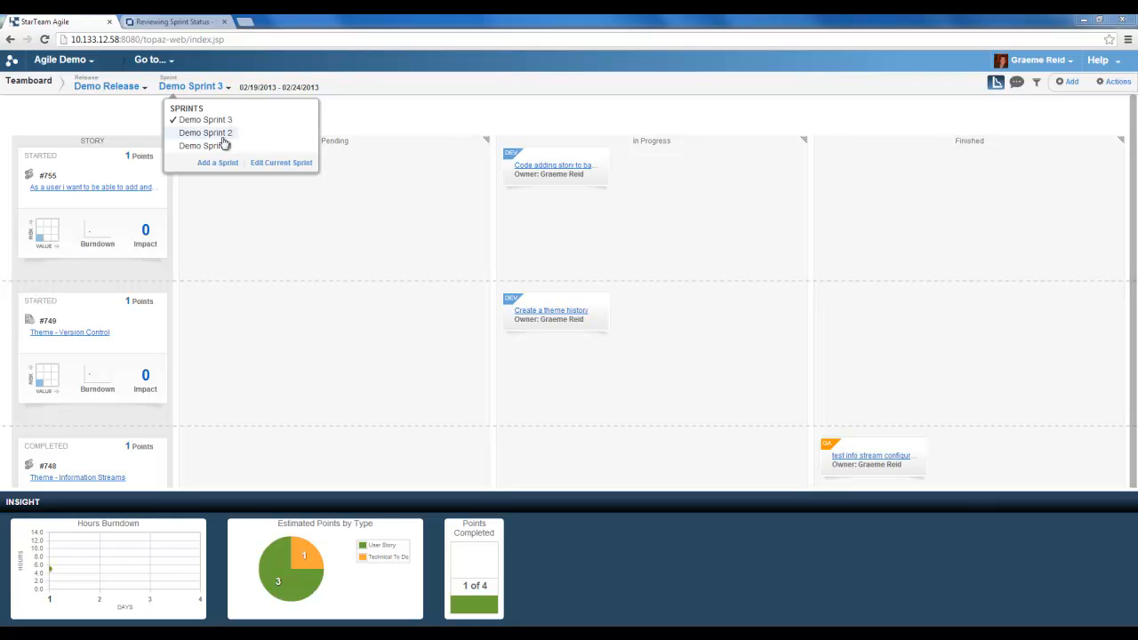
Switch the teamboard's Sprint selector to Demo Sprint 2.
{"action": "left_click", "coordinate": [205, 132]}
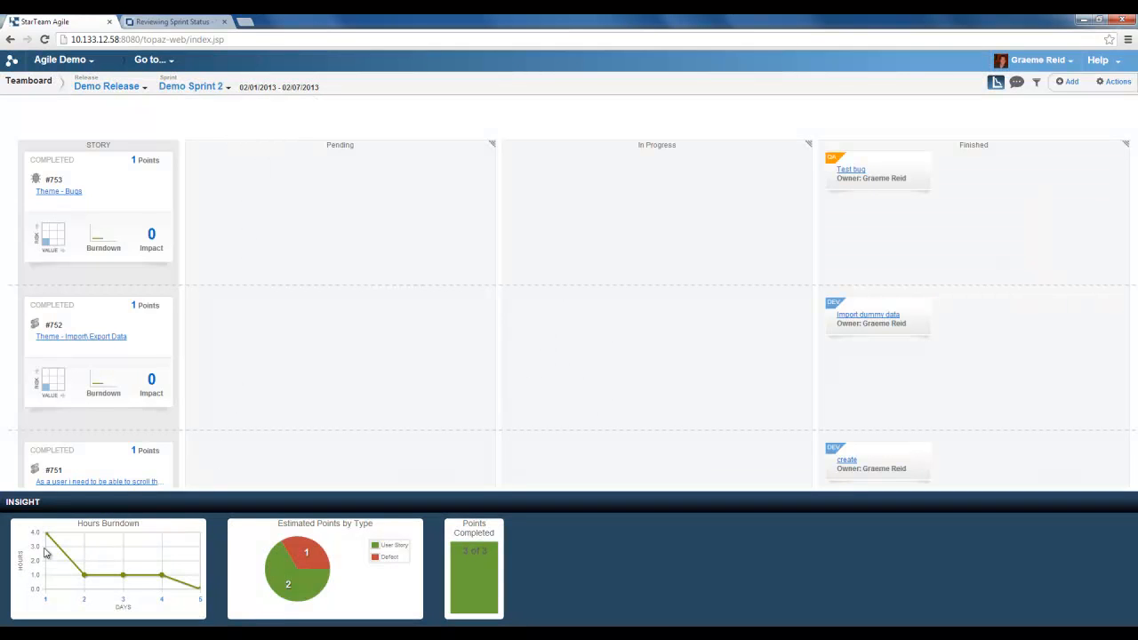
{"action": "mouse_move", "coordinate": [157, 585]}
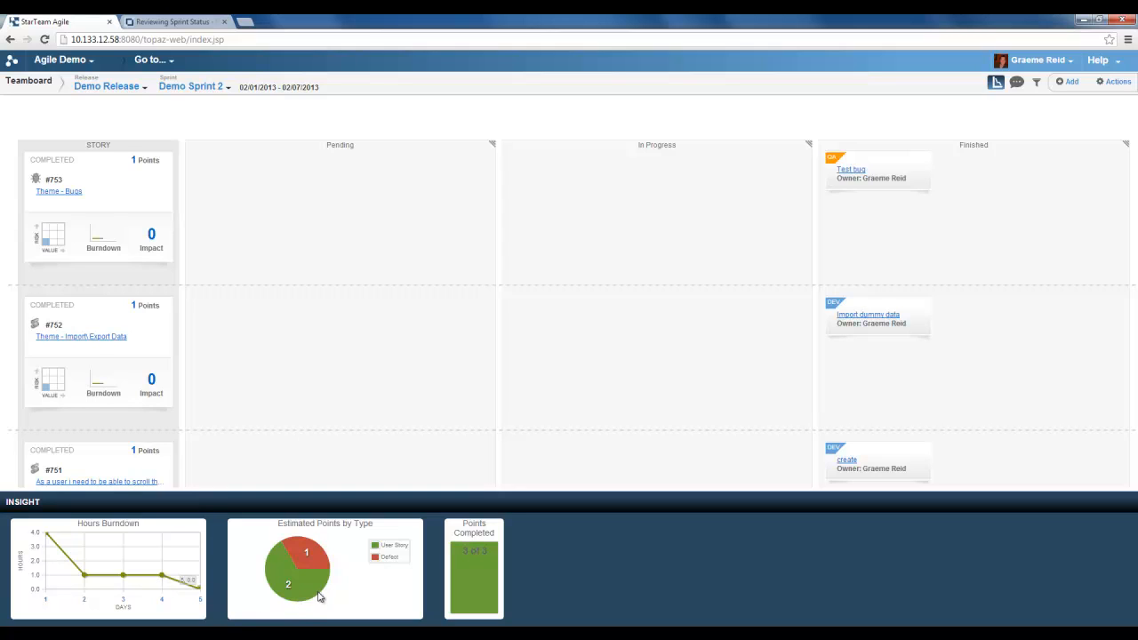
{"action": "mouse_move", "coordinate": [349, 541]}
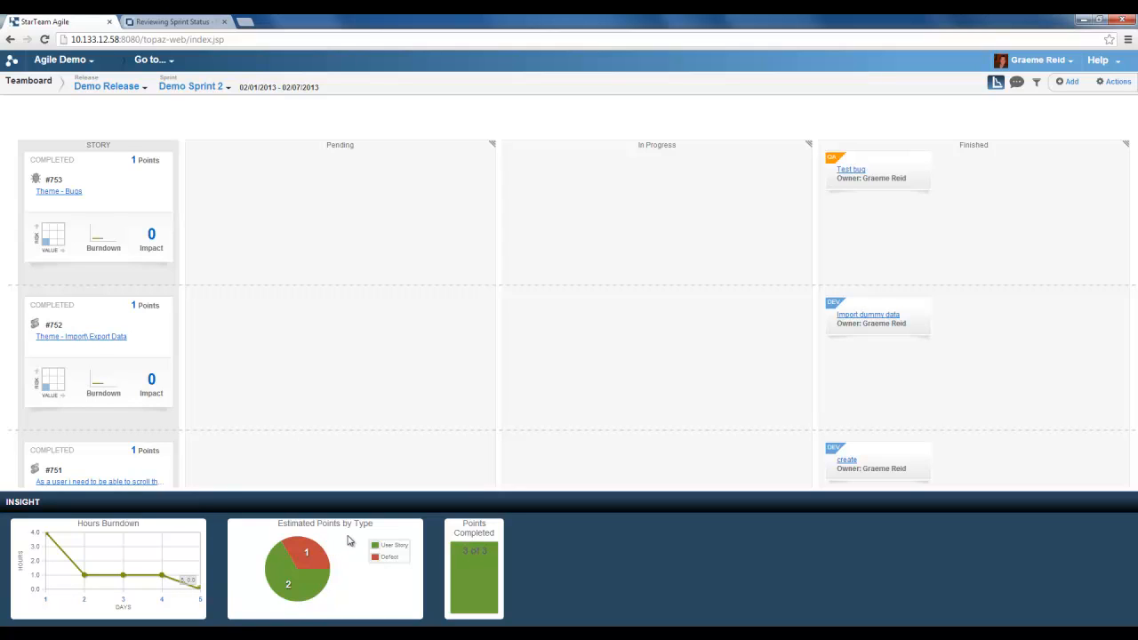
{"action": "mouse_move", "coordinate": [320, 560]}
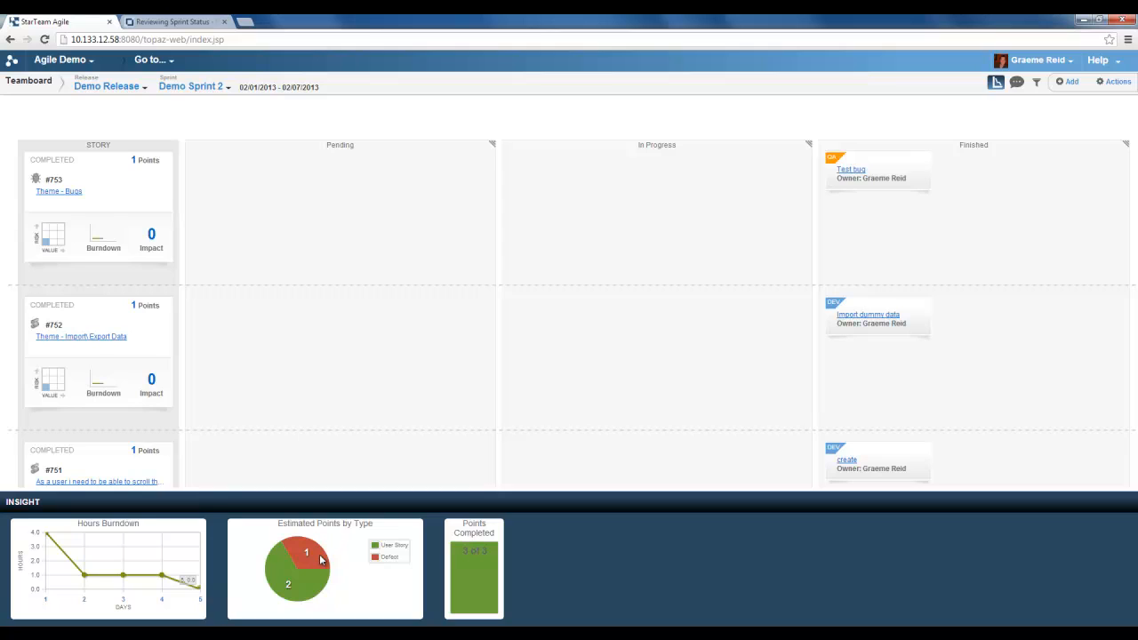
{"action": "mouse_move", "coordinate": [430, 540]}
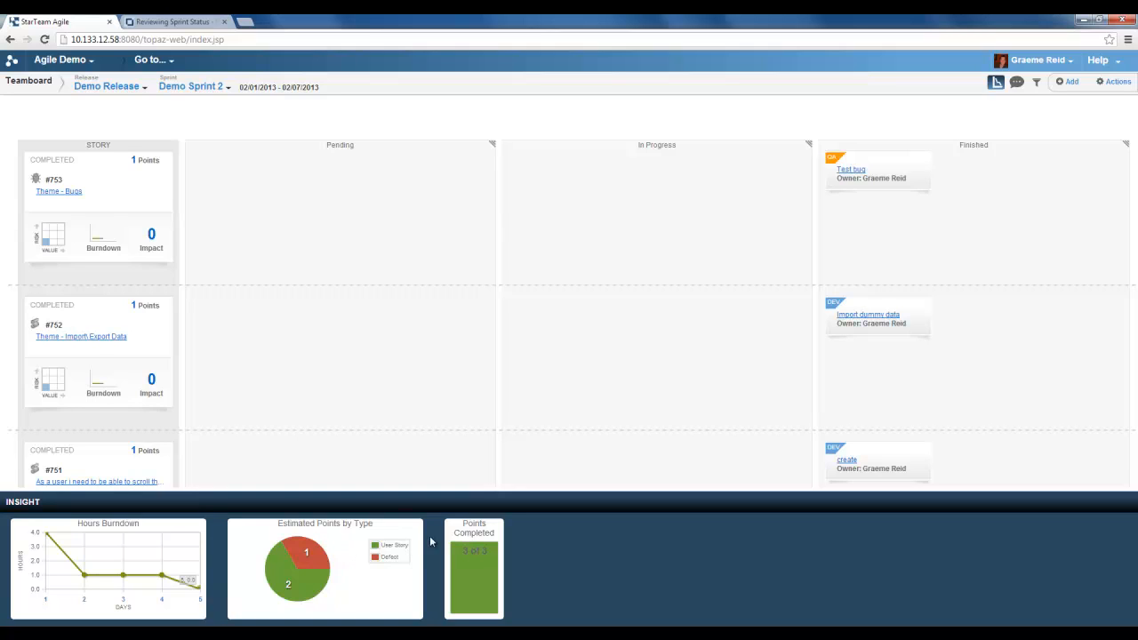
{"action": "mouse_move", "coordinate": [487, 562]}
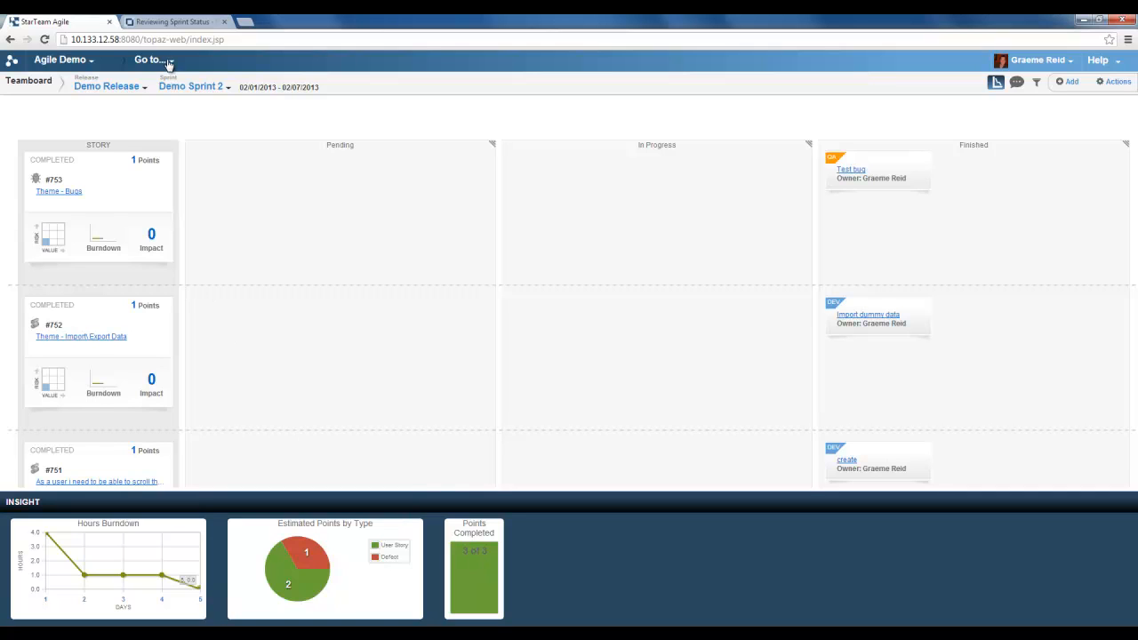
Navigate via Go to... back to the Backlog with the Demo Release sprint cards.
{"action": "left_click", "coordinate": [149, 61]}
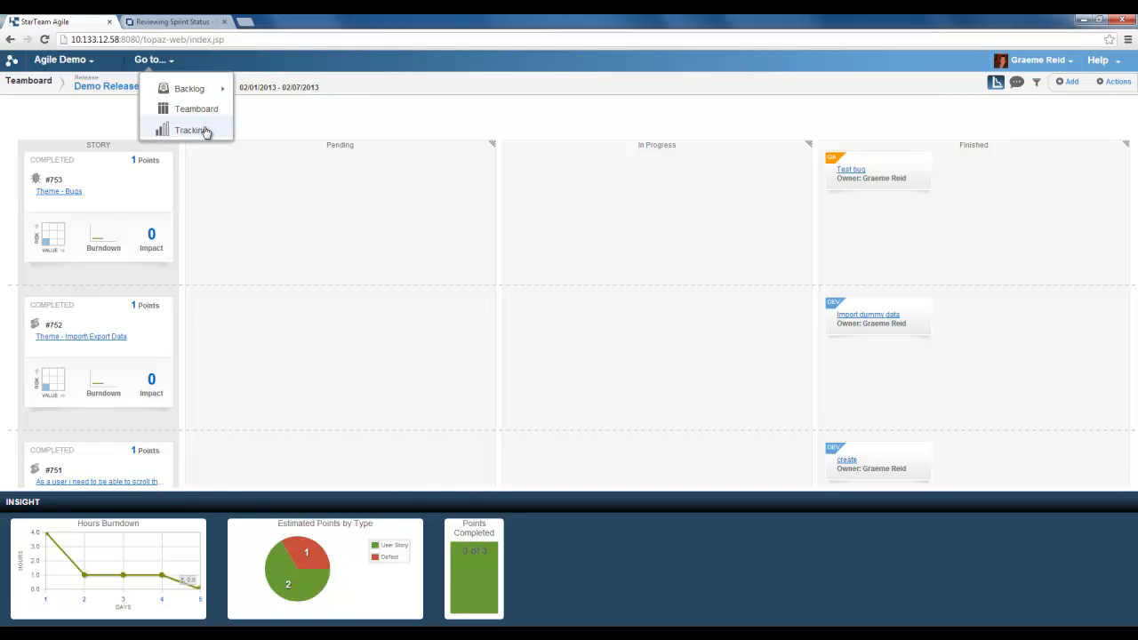
{"action": "left_click", "coordinate": [189, 89]}
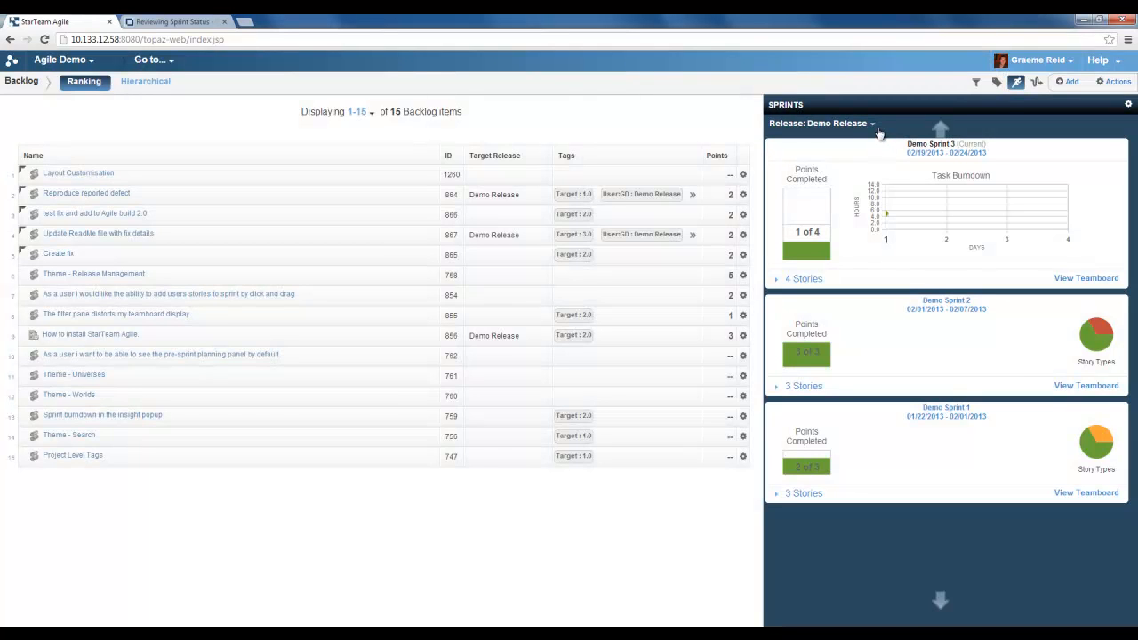
{"action": "mouse_move", "coordinate": [911, 343]}
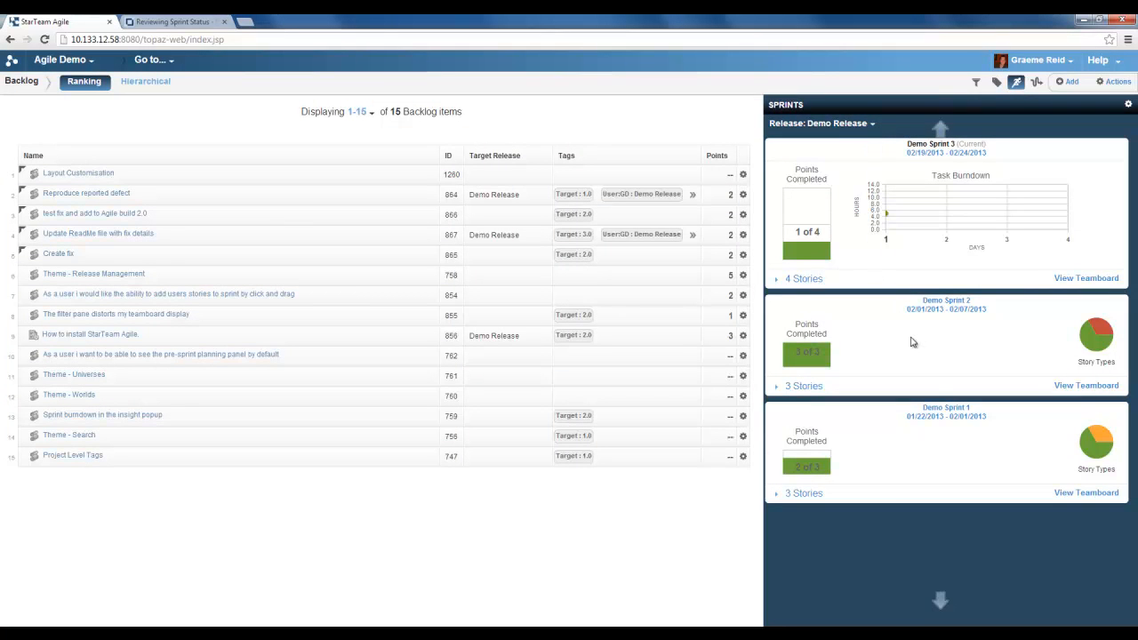
{"action": "mouse_move", "coordinate": [921, 363]}
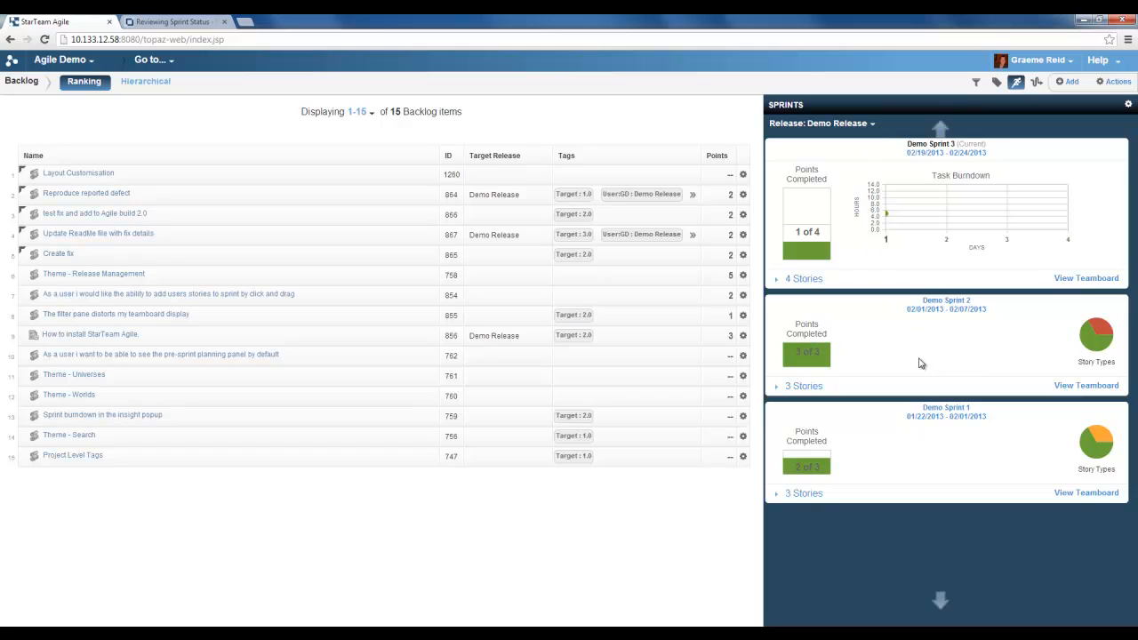
{"action": "mouse_move", "coordinate": [836, 345]}
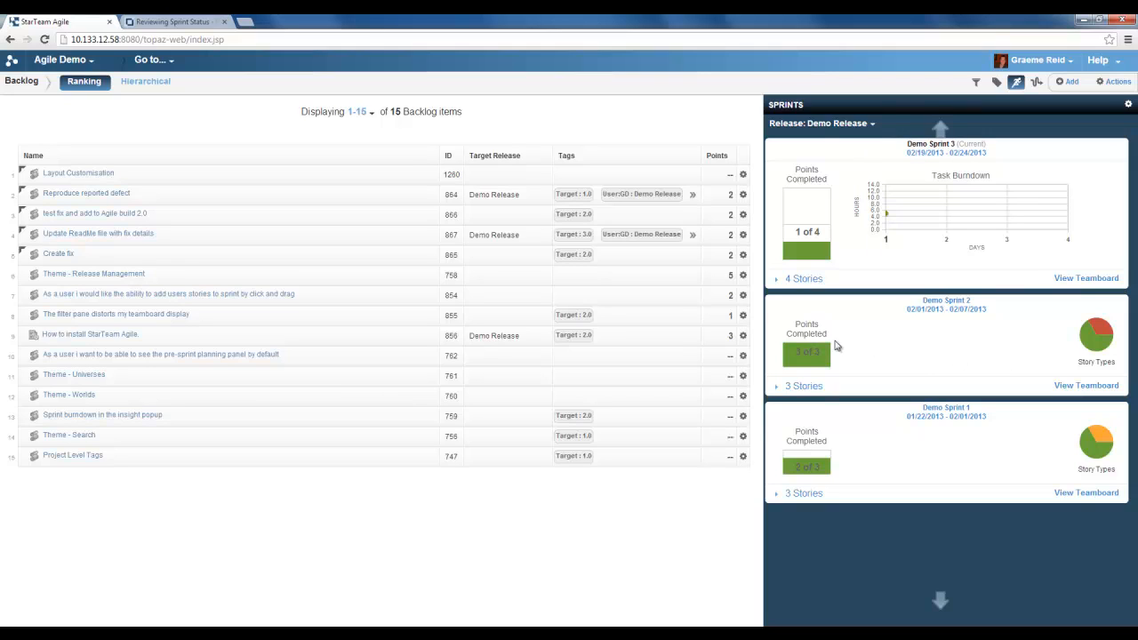
{"action": "mouse_move", "coordinate": [781, 393]}
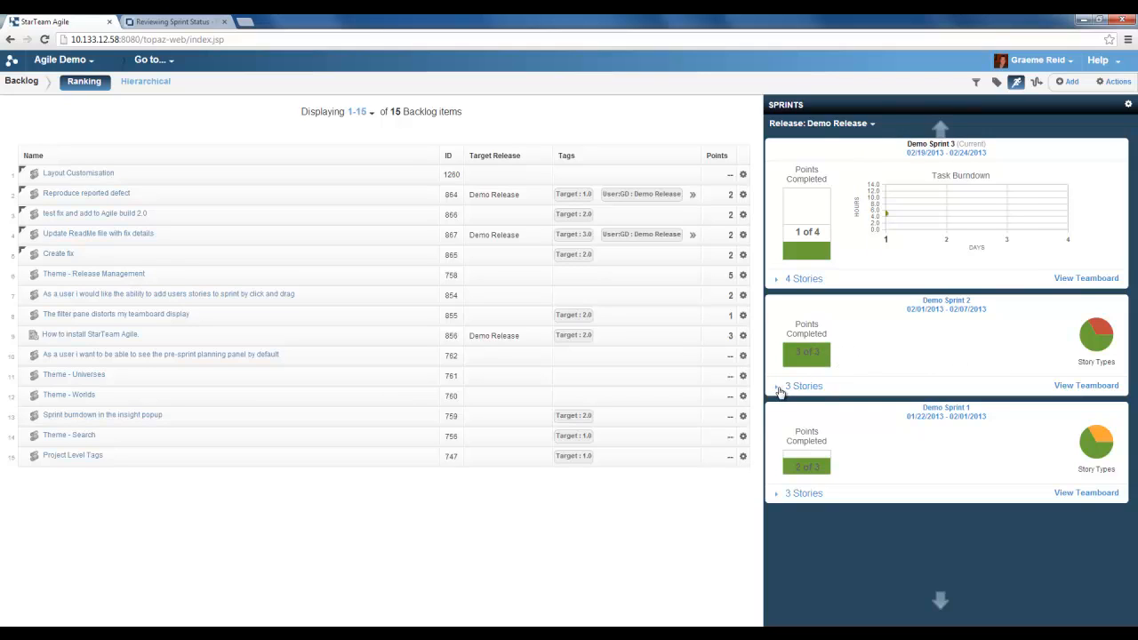
Expand the '3 Stories' list under the Demo Sprint 2 card.
{"action": "left_click", "coordinate": [777, 385]}
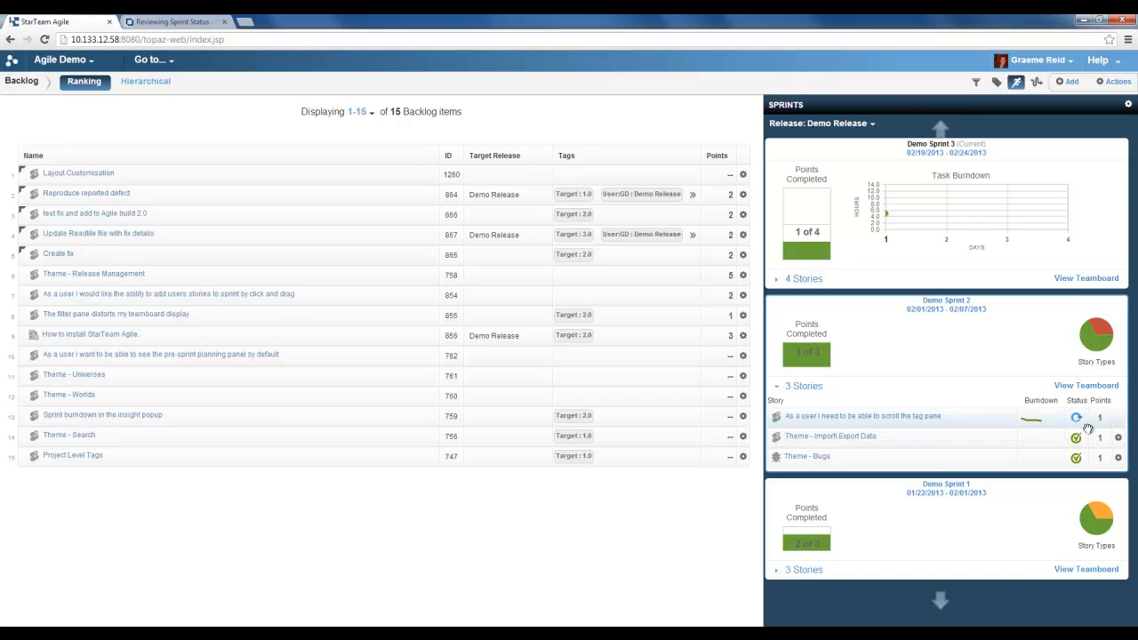
{"action": "mouse_move", "coordinate": [1113, 418]}
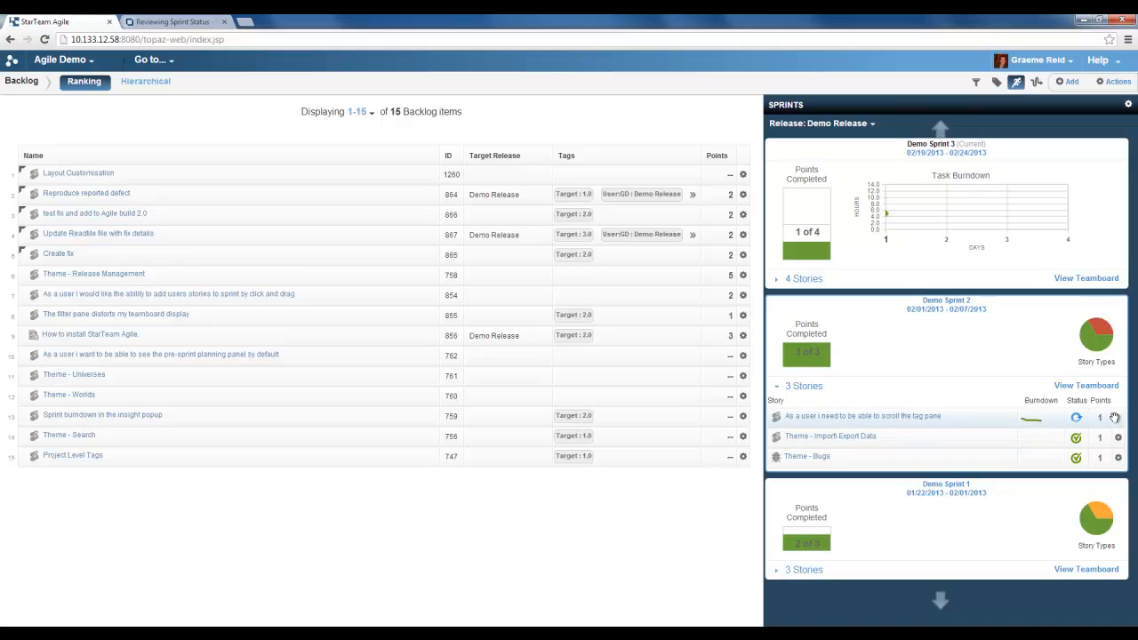